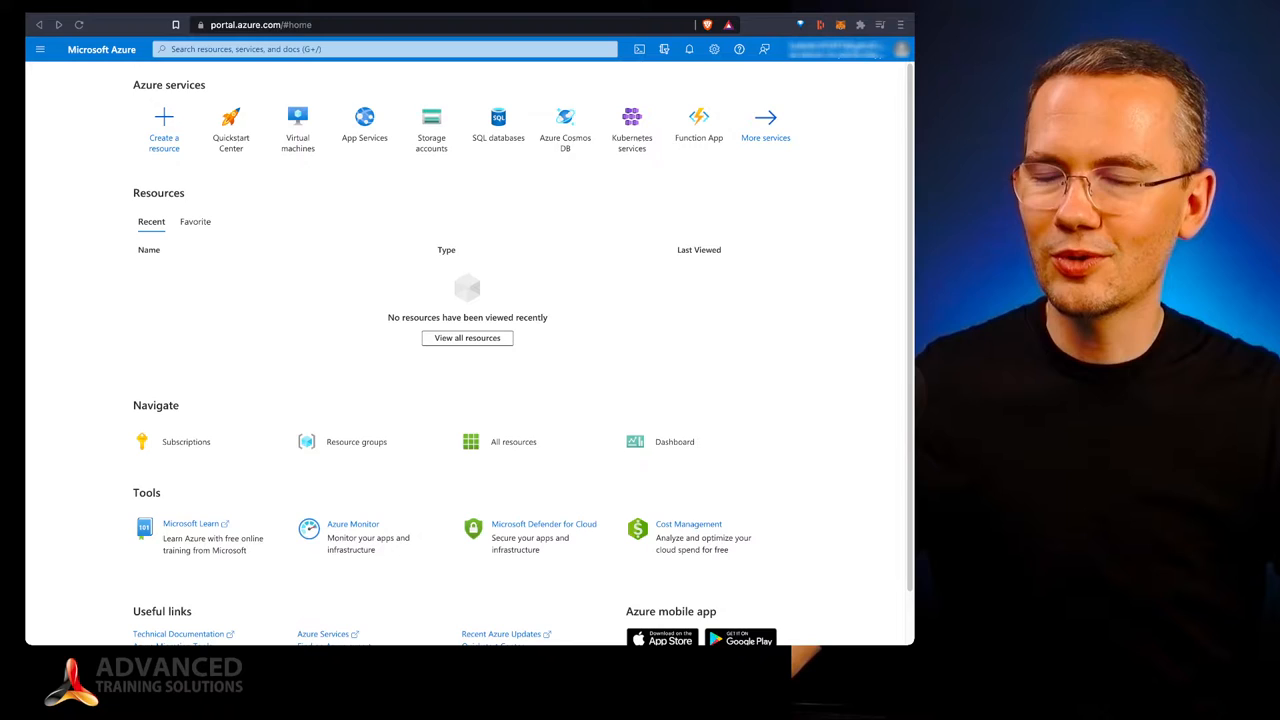
# - Open Portal settings on the Appearance + startup views page via the top-bar gear
pyautogui.click(714, 49)
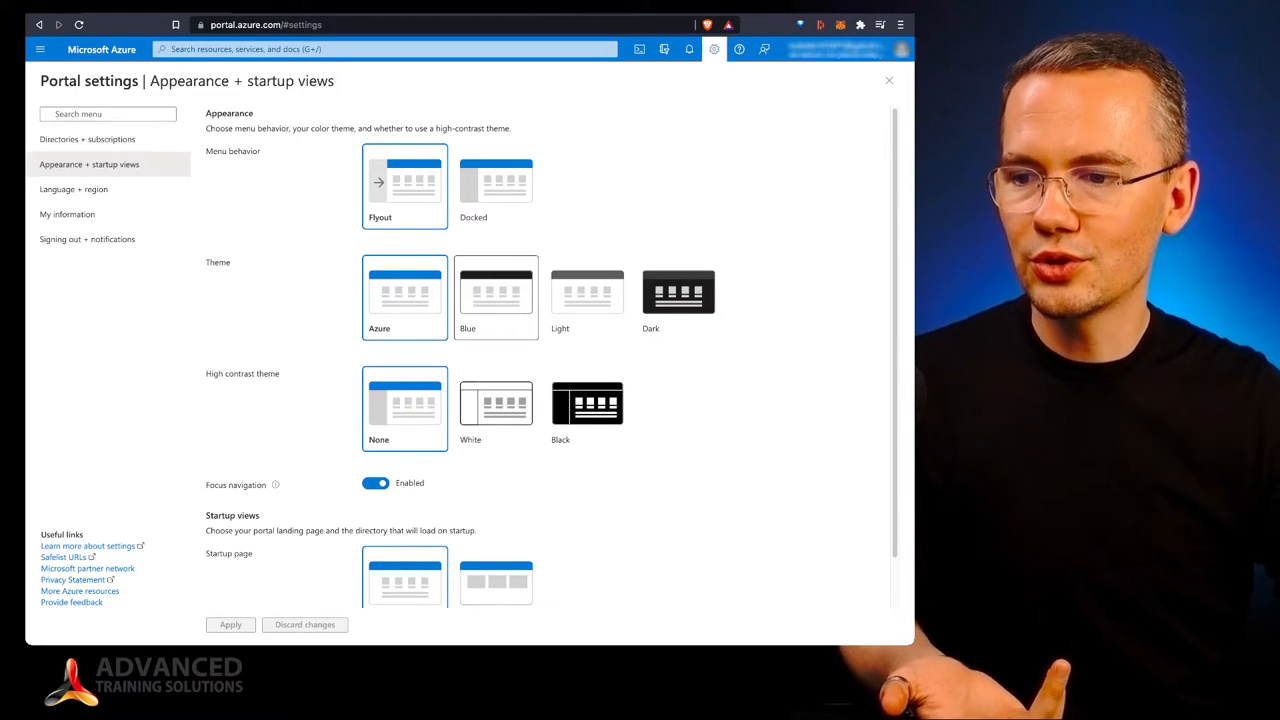
# - Select the Dark theme and set the high contrast theme to None
pyautogui.click(587, 292)
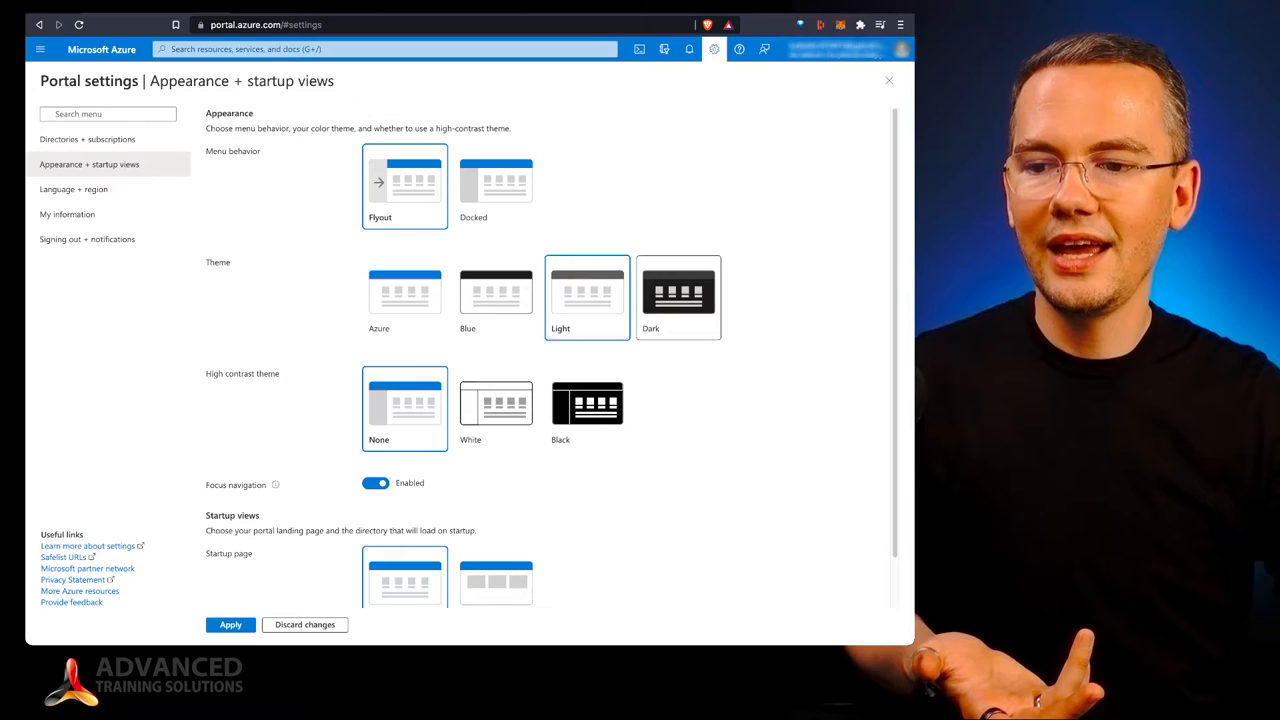
pyautogui.click(678, 292)
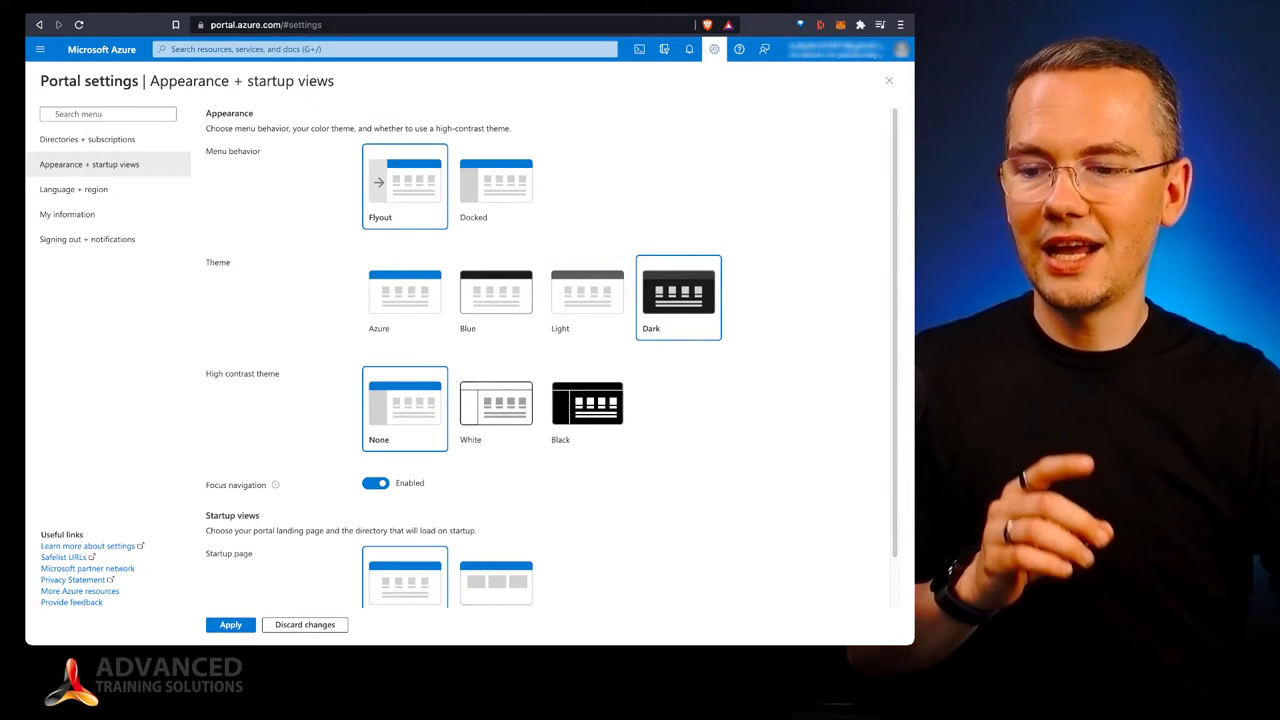
pyautogui.click(587, 408)
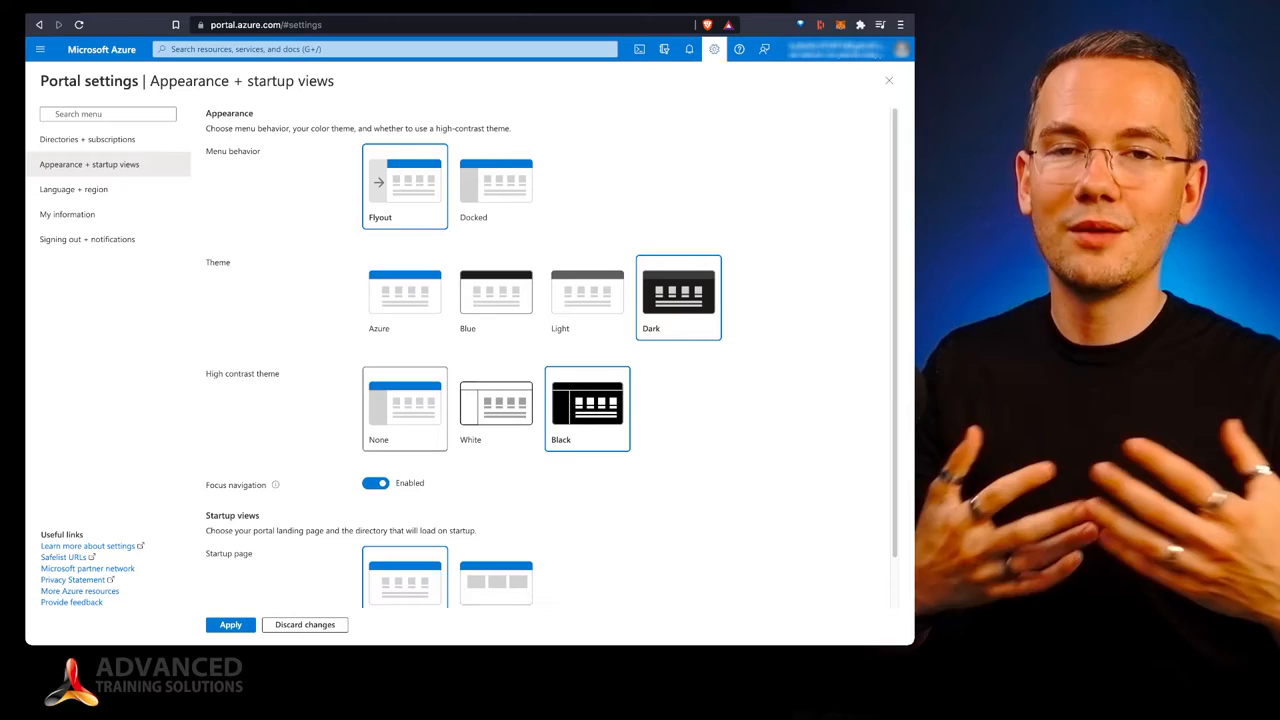
pyautogui.click(404, 408)
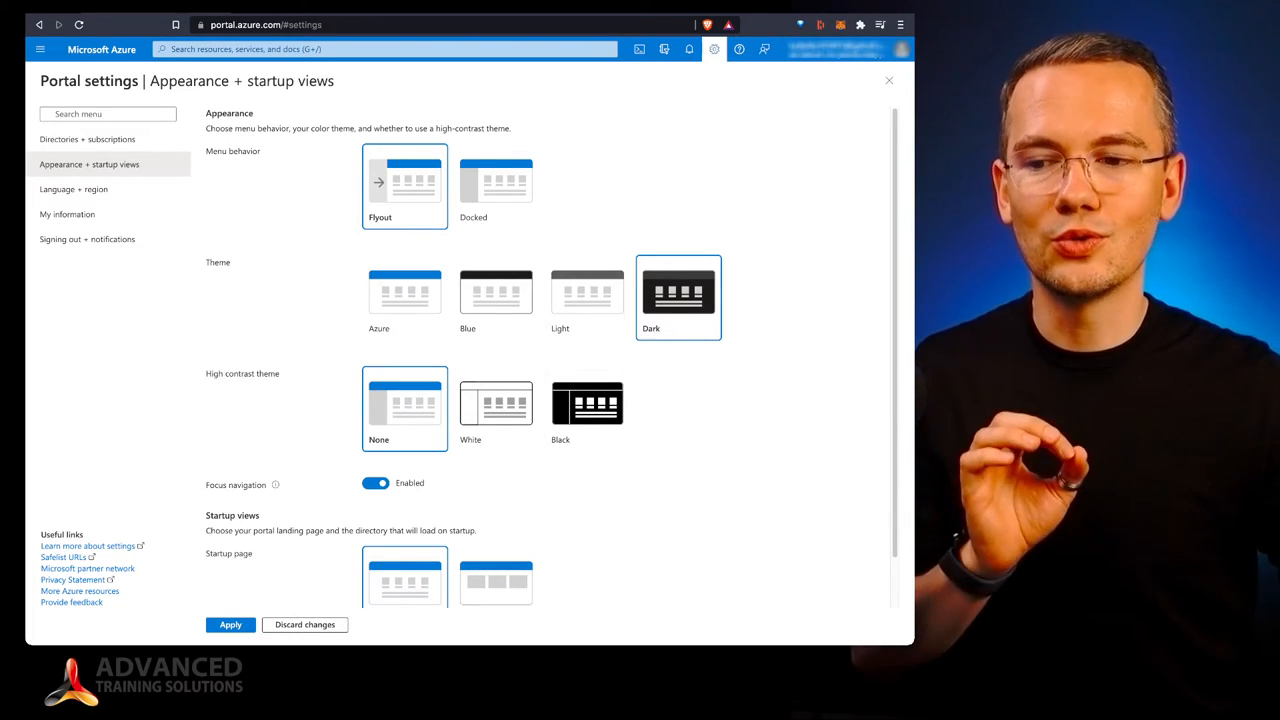
# - Apply the Dark theme and check it by opening and closing the portal menu
pyautogui.scroll(-3)
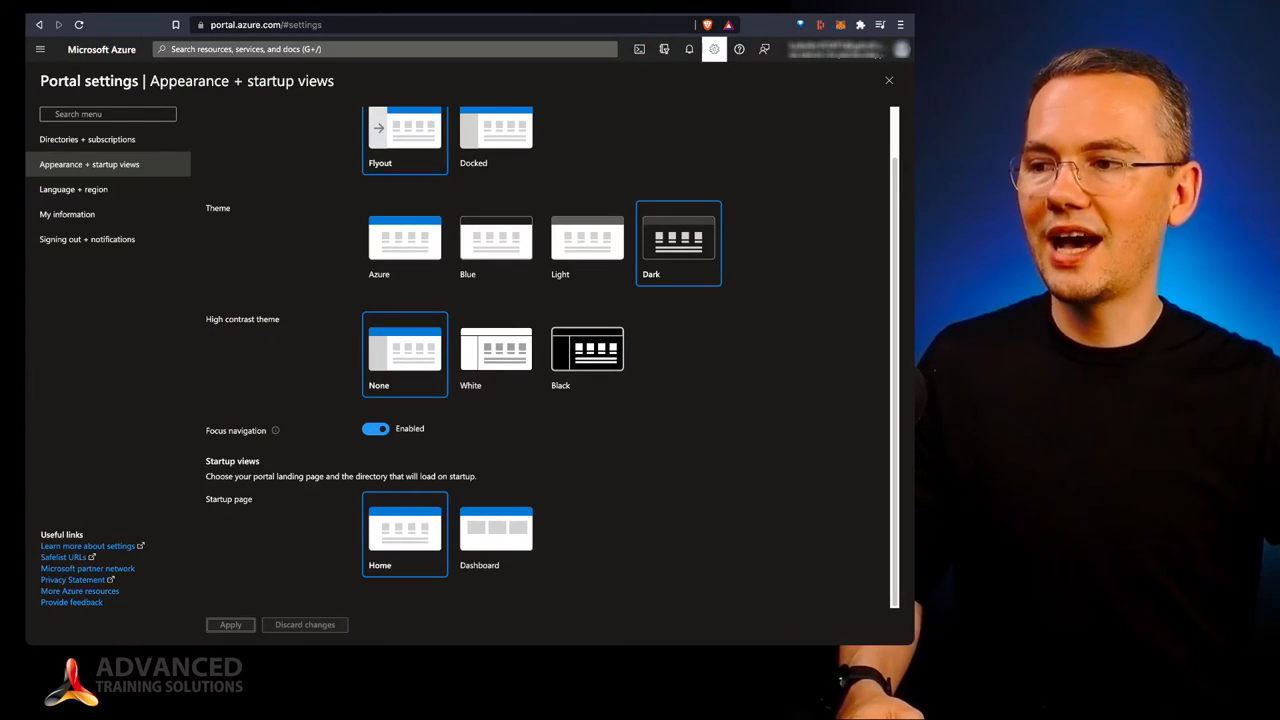
pyautogui.click(40, 48)
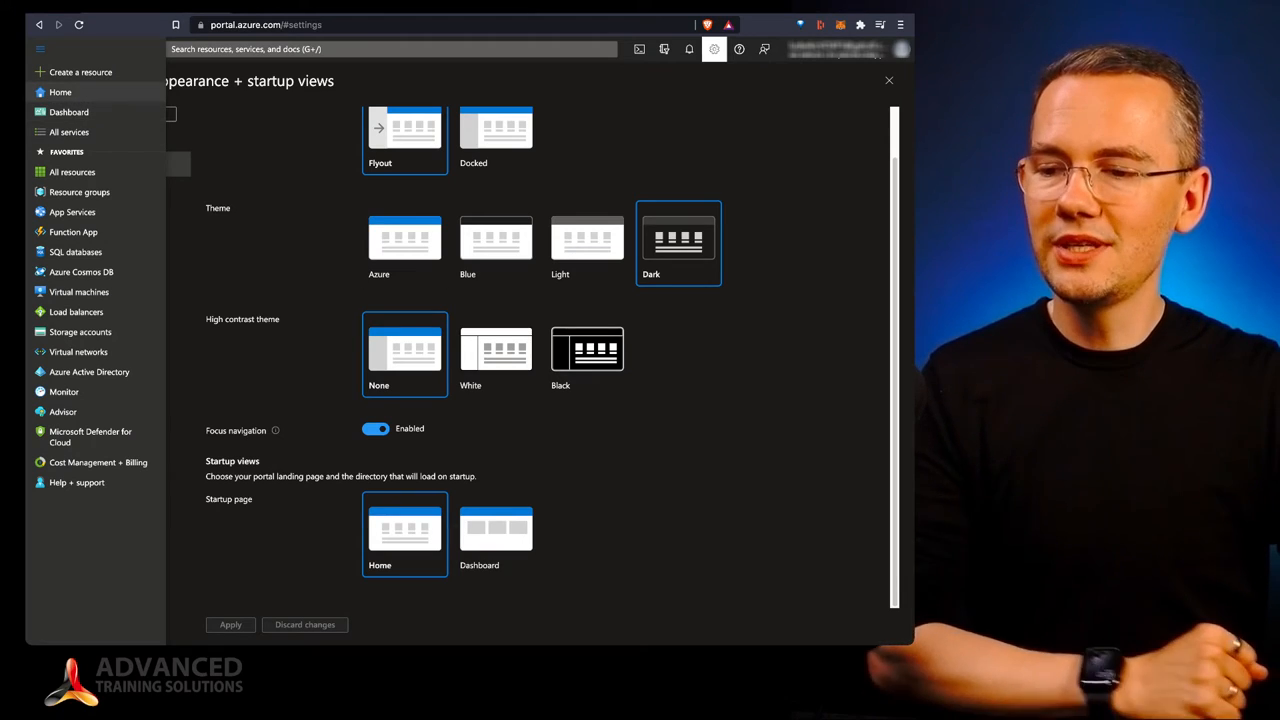
pyautogui.click(40, 48)
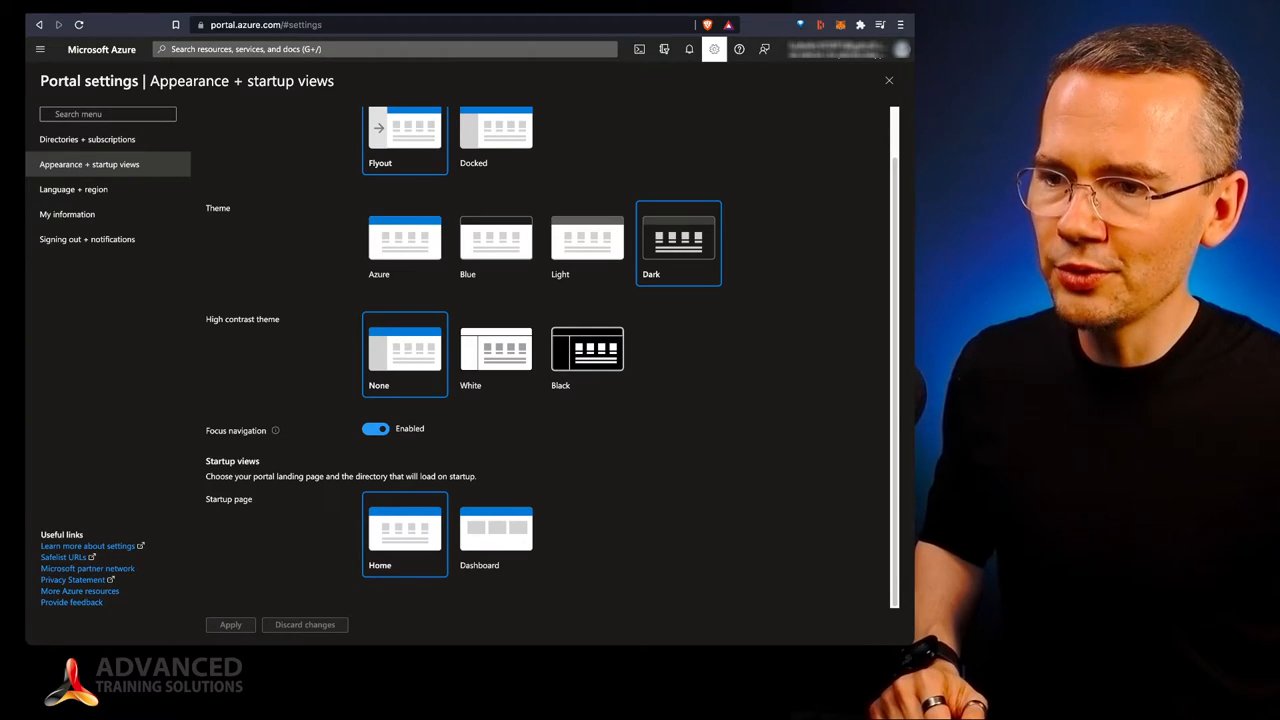
pyautogui.click(404, 240)
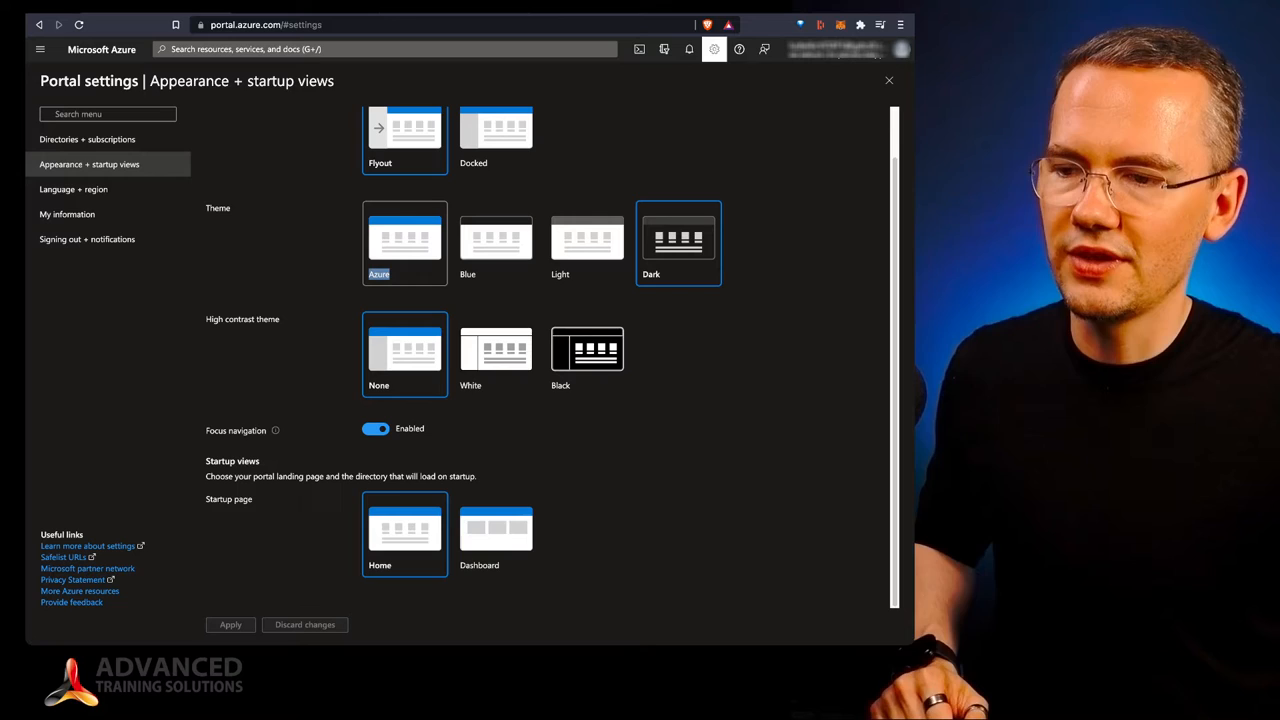